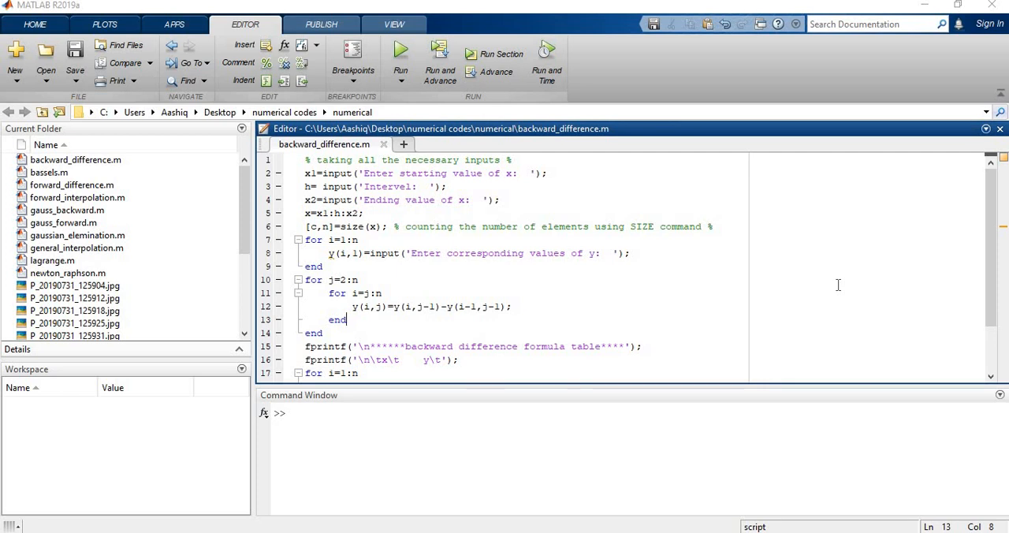
mouse_move(818, 359)
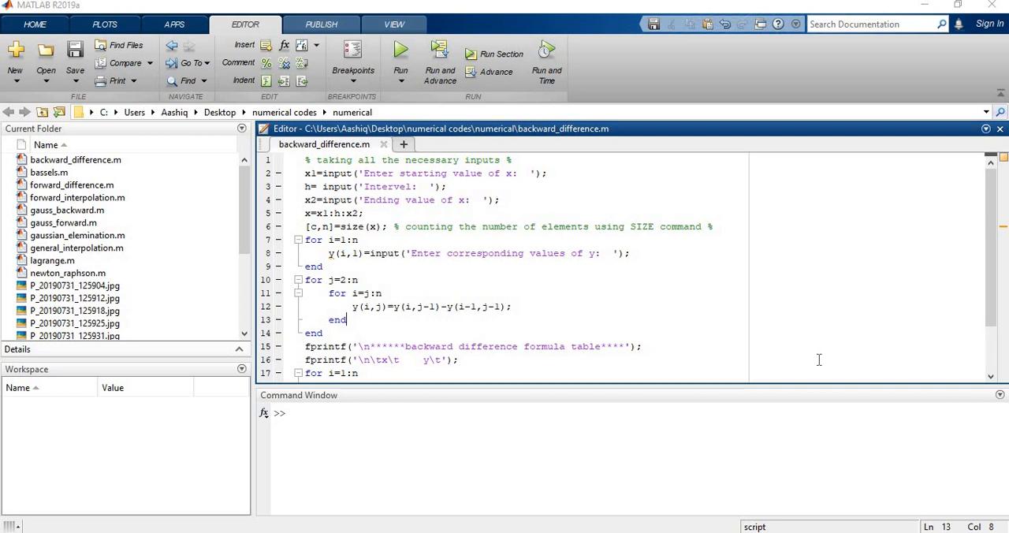
mouse_move(740, 489)
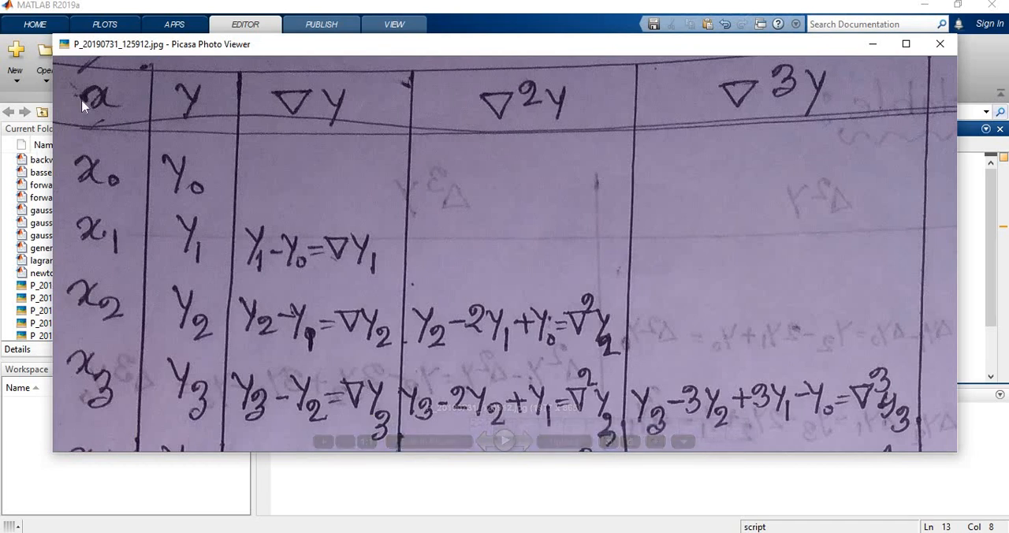
mouse_move(191, 77)
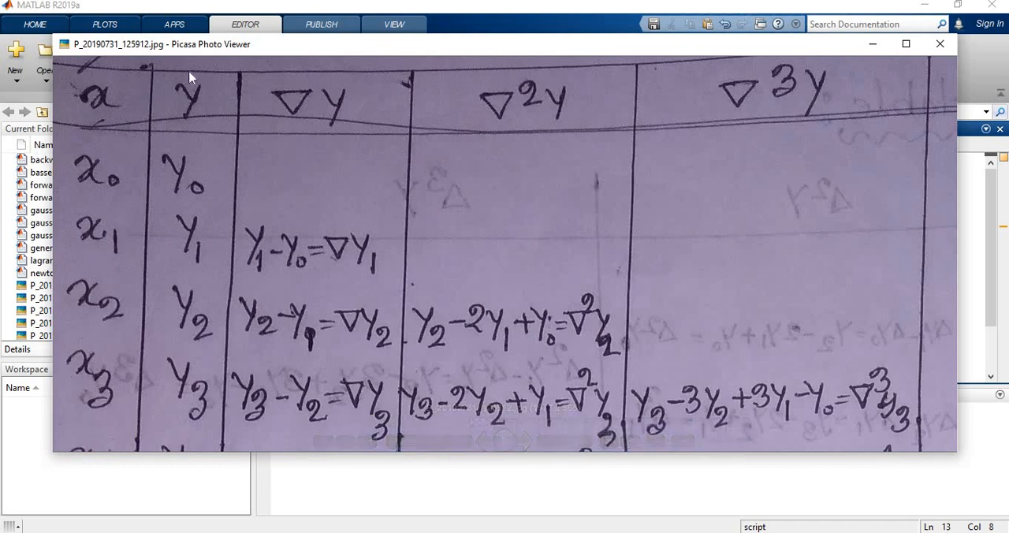
mouse_move(231, 195)
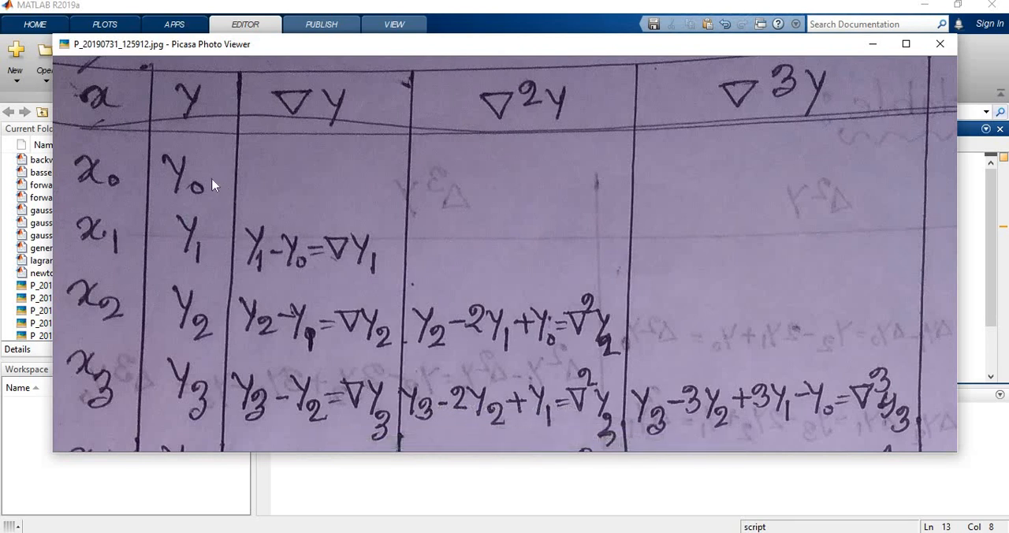
mouse_move(234, 203)
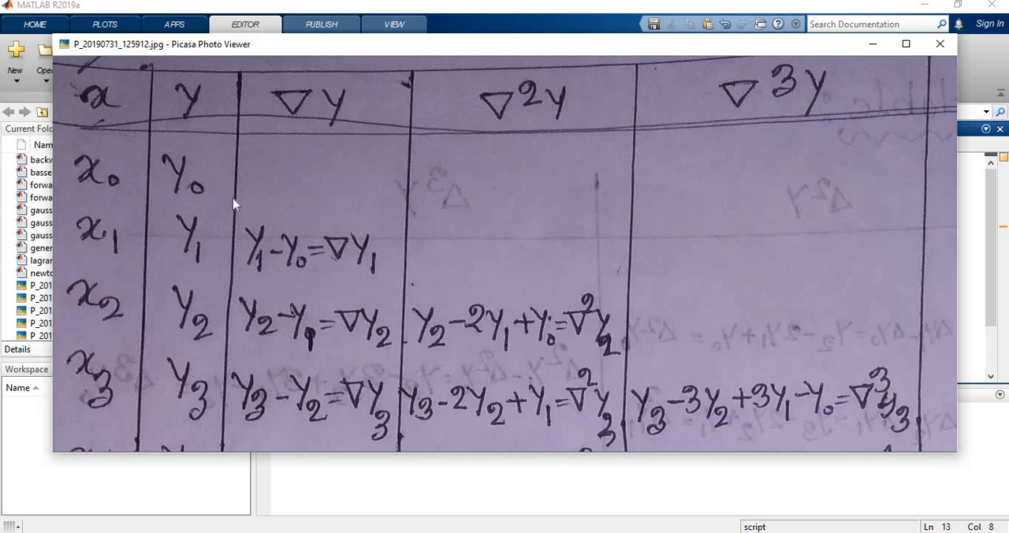
mouse_move(284, 256)
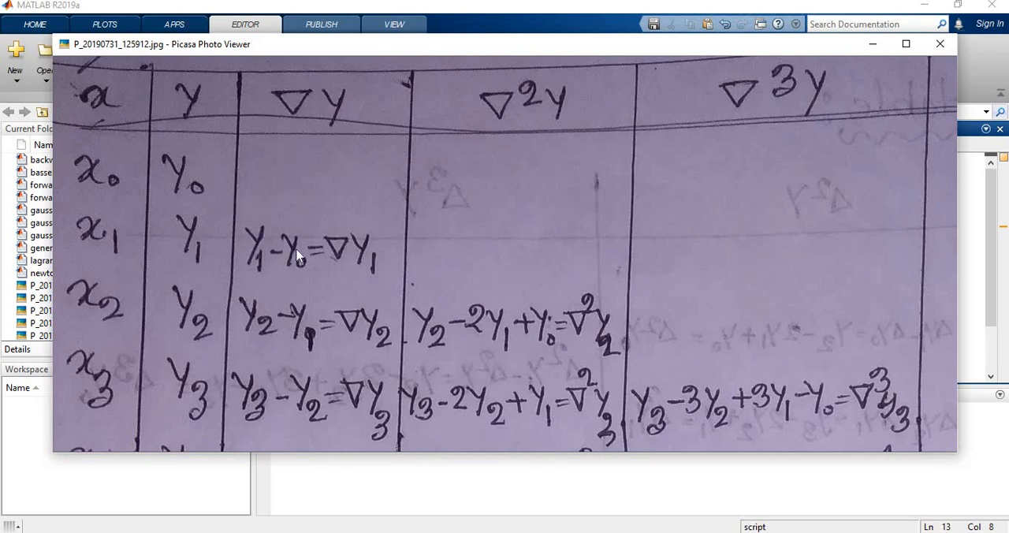
mouse_move(342, 190)
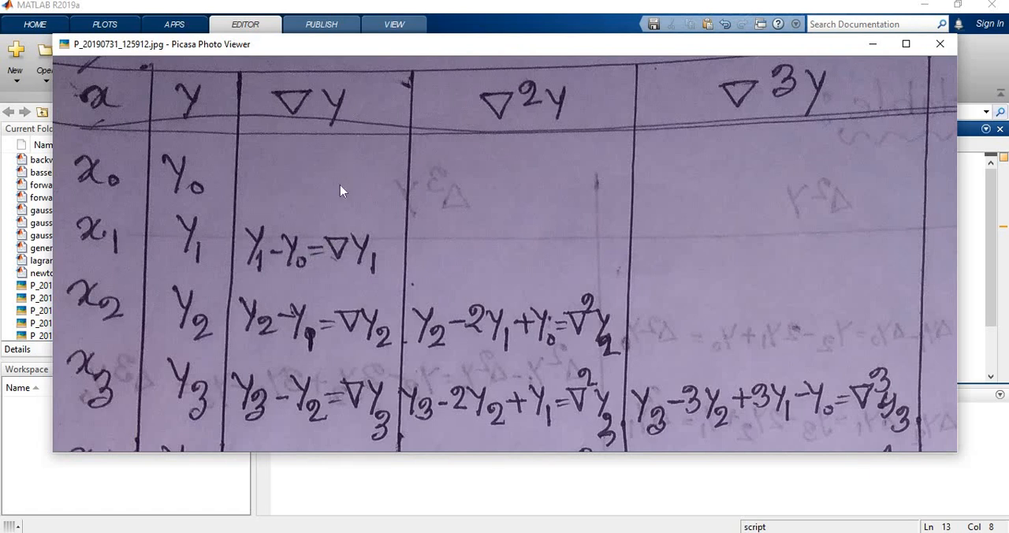
mouse_move(469, 218)
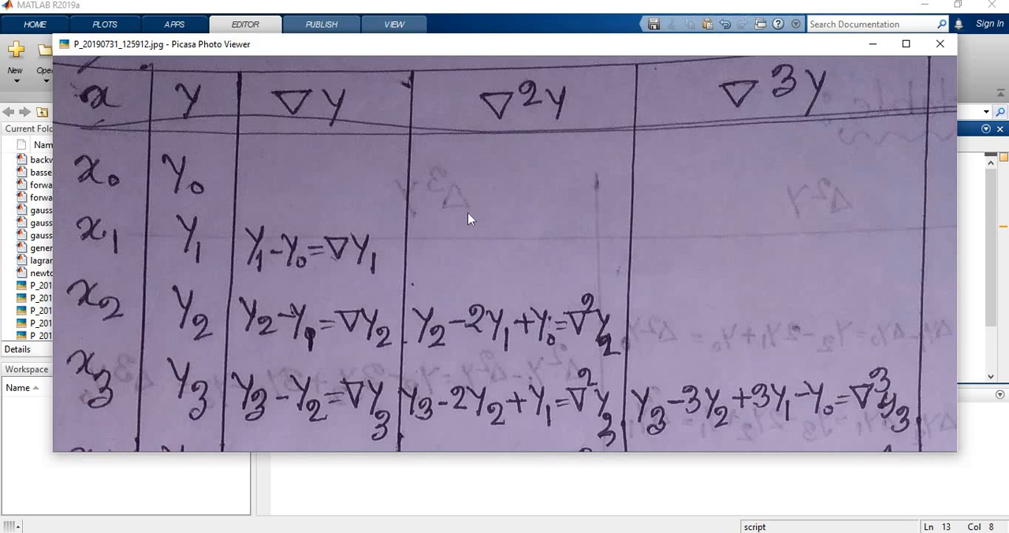
mouse_move(594, 242)
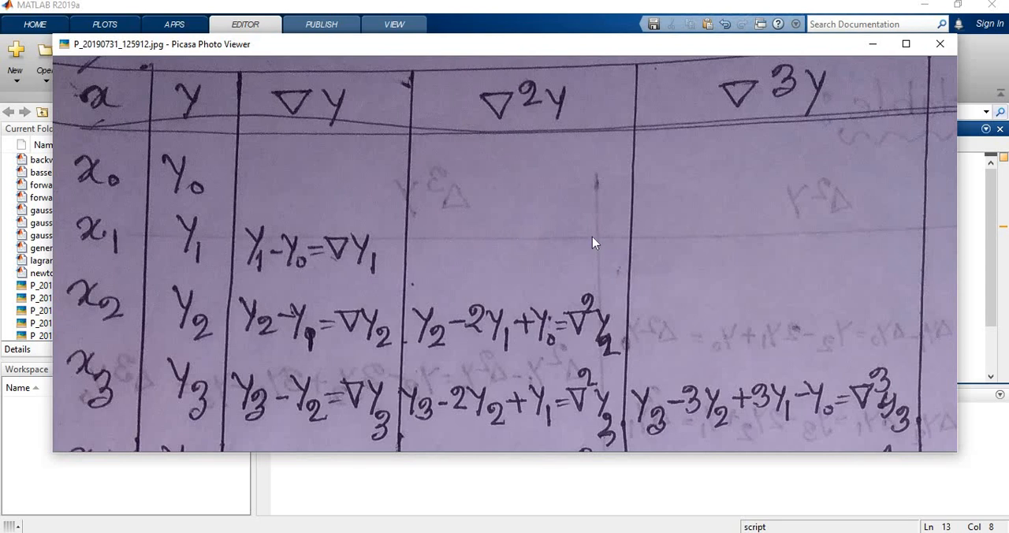
mouse_move(967, 251)
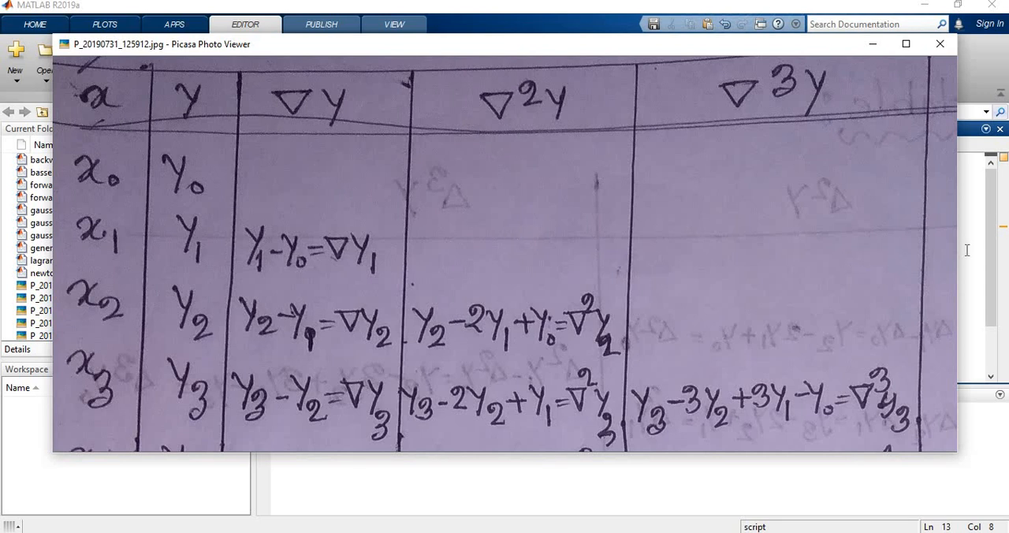
Step: Close the handwritten table photo in Picasa Photo Viewer
left_click(940, 43)
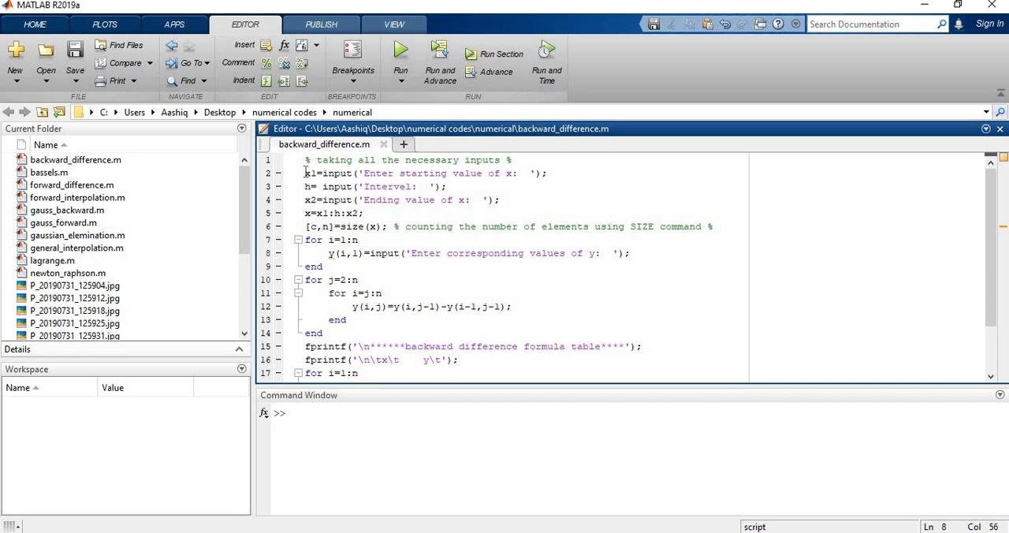
Step: Evaluate input lines 2–5 with x1=1, h=2, x2=9, then display x
left_click_drag(305, 173, 366, 212)
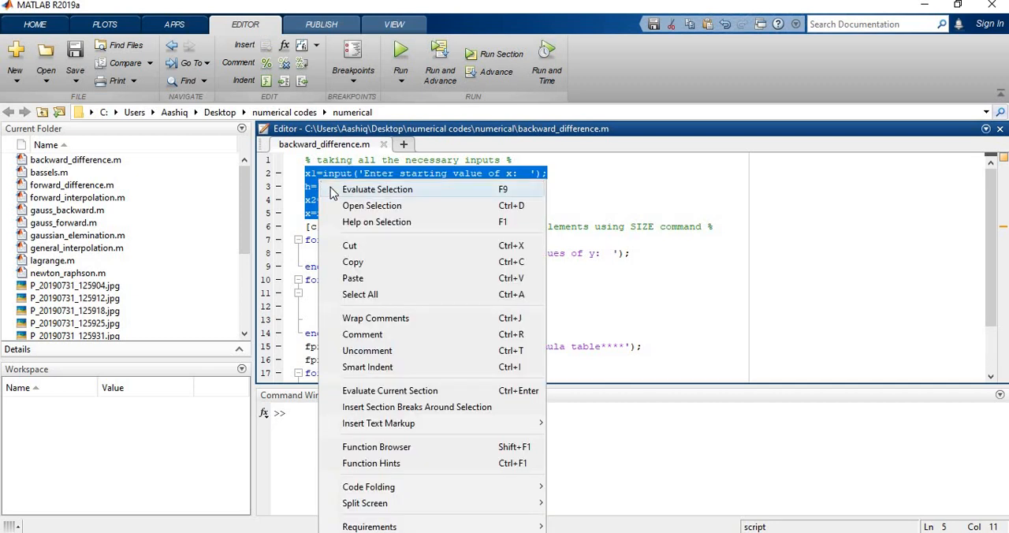
left_click(376, 188)
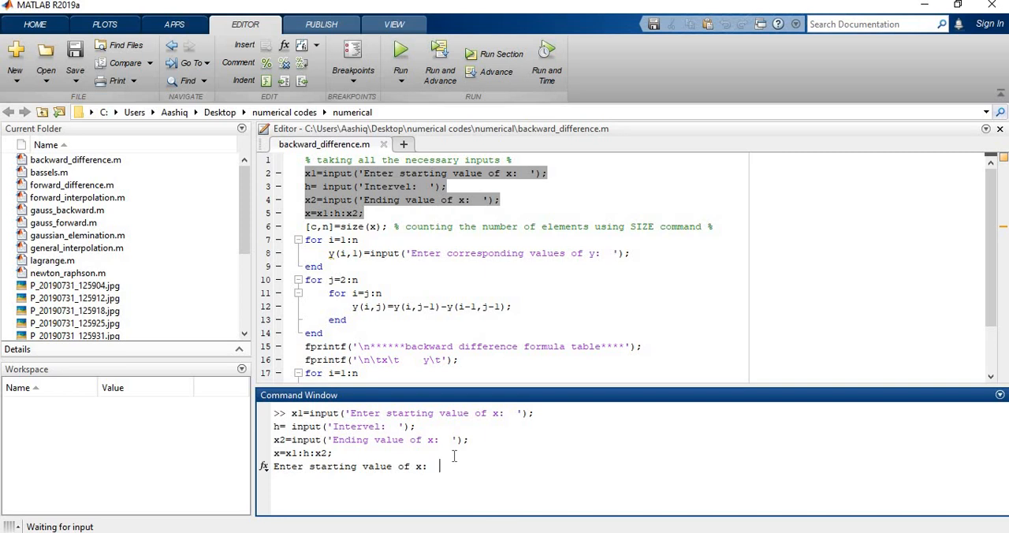
type("1")
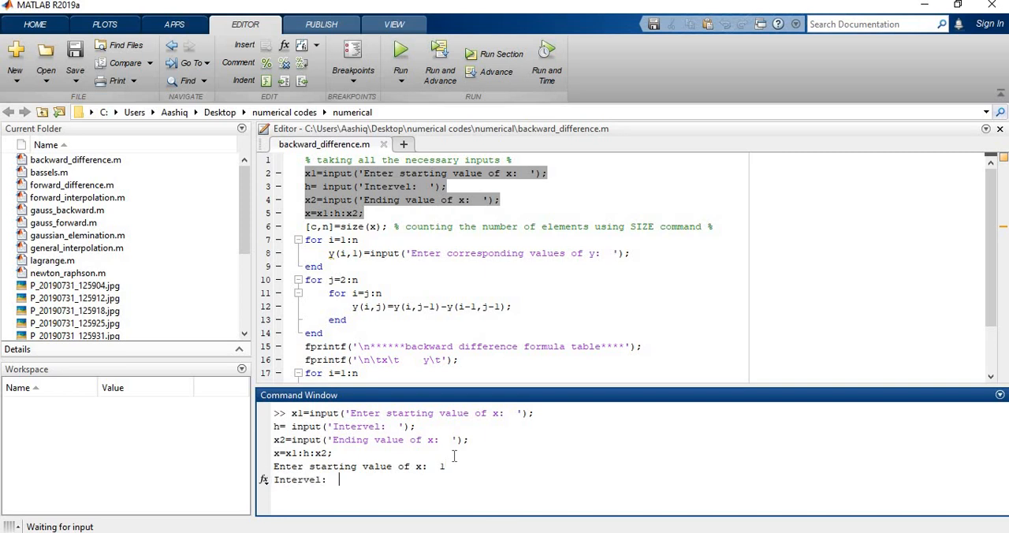
type("2")
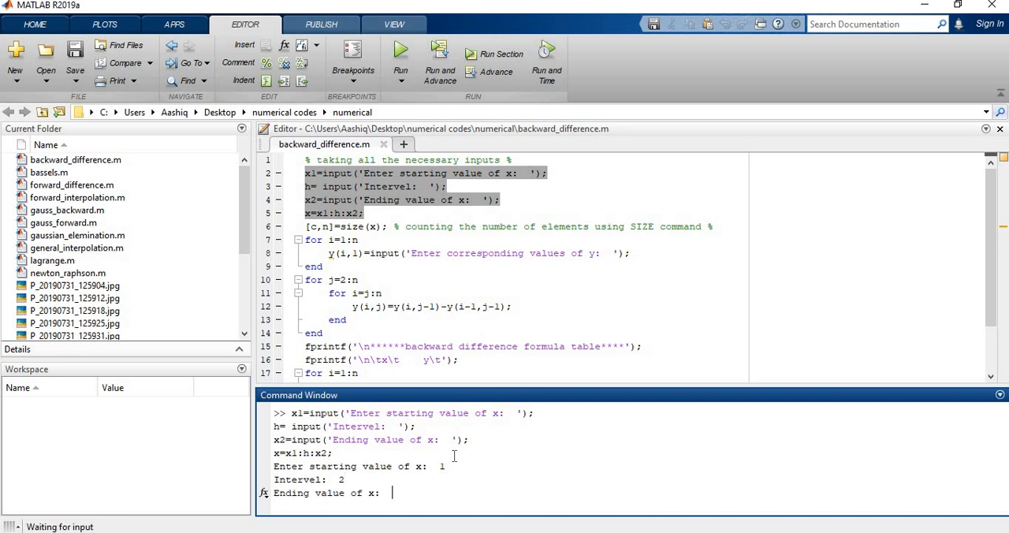
type("9")
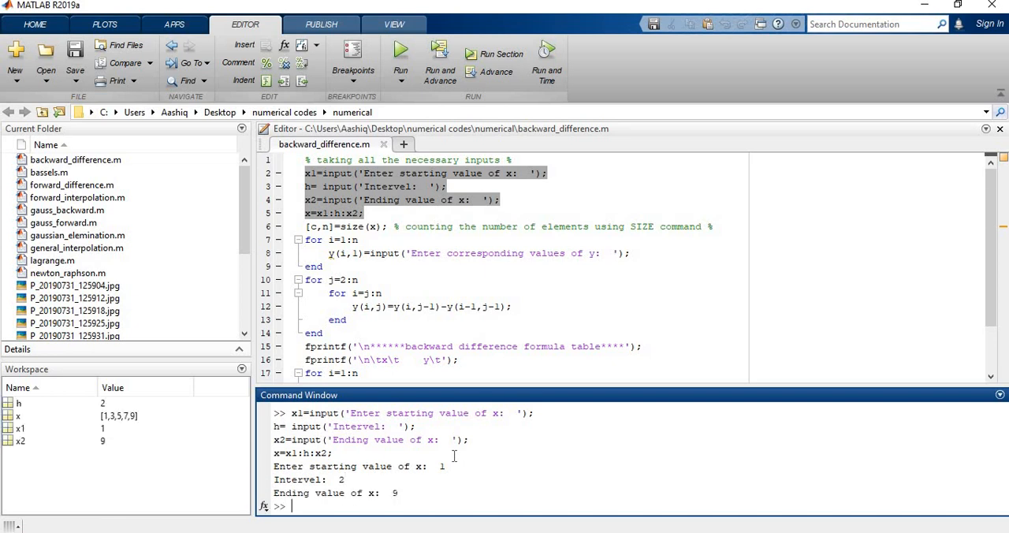
type("x")
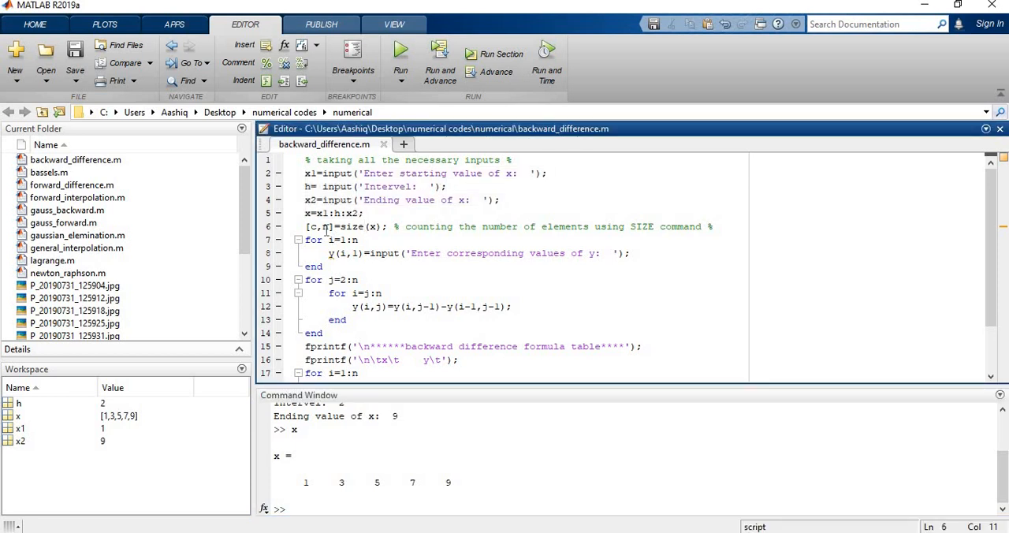
mouse_move(364, 235)
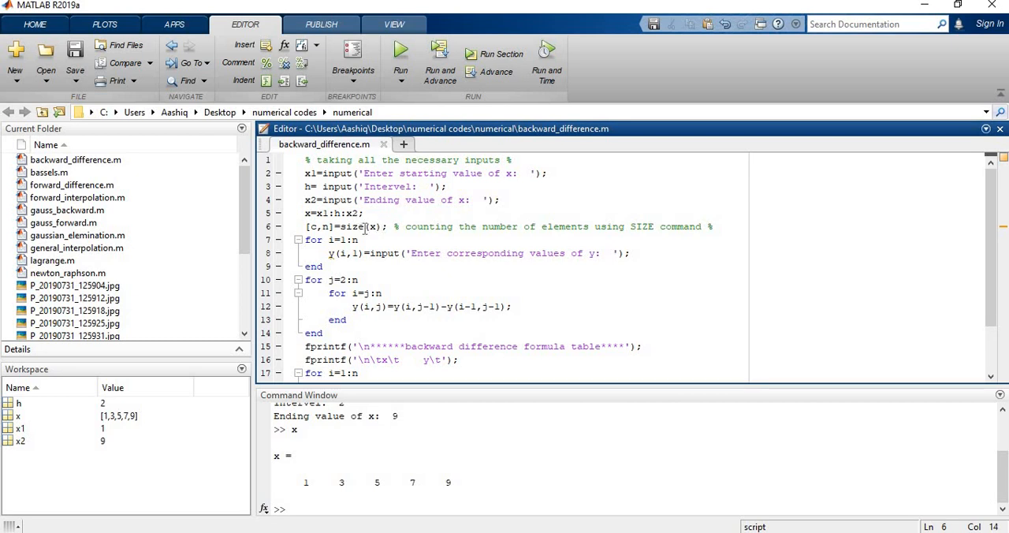
Step: Select and evaluate the [c,n]=size(x) line
double_click(352, 227)
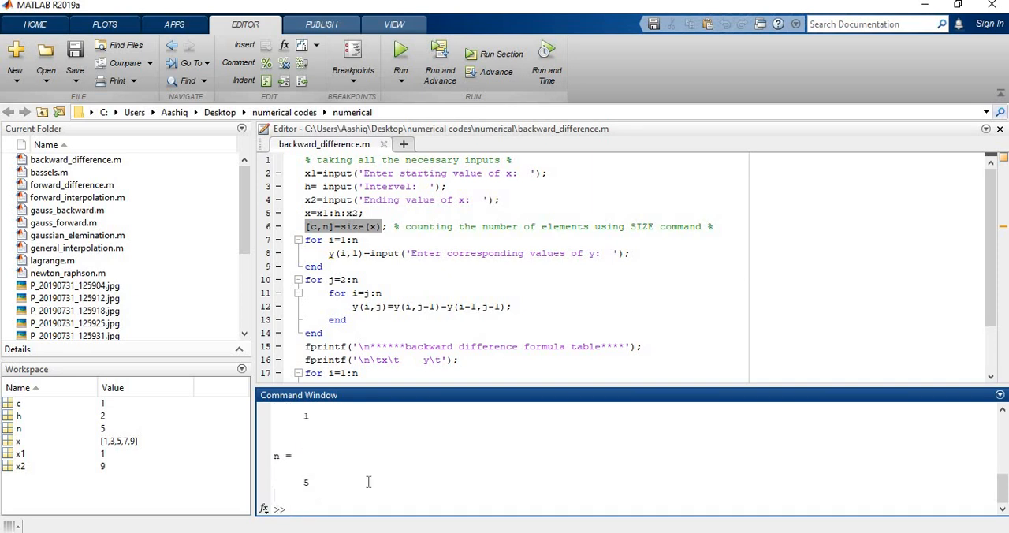
mouse_move(343, 494)
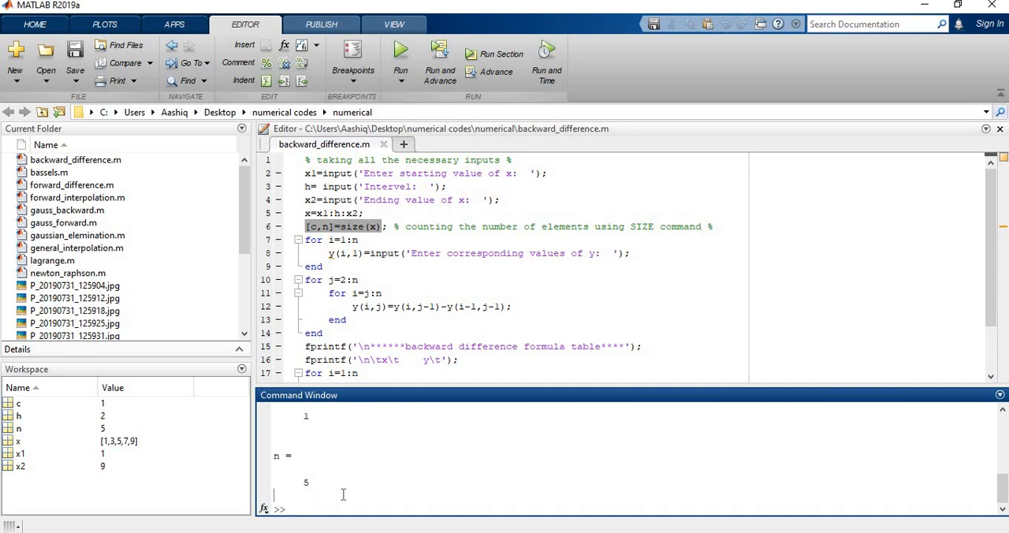
mouse_move(372, 253)
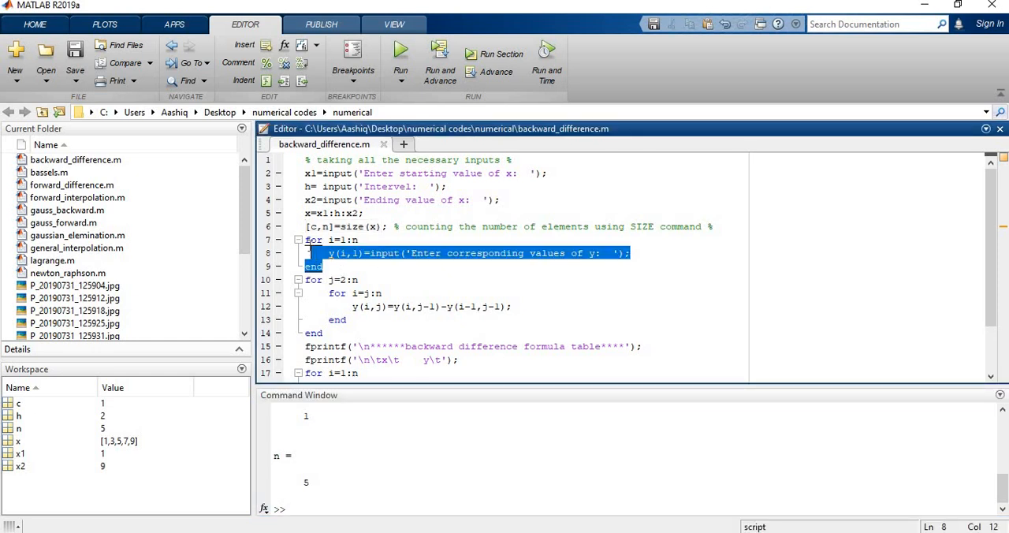
Step: Evaluate the y input loop and enter the y values 12, 25, 30, 22, 18
right_click(339, 252)
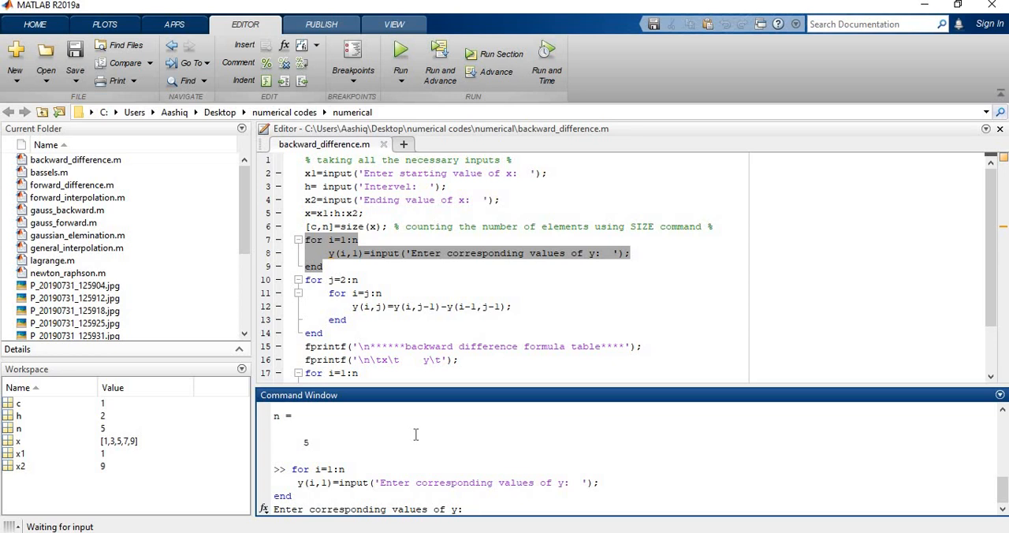
left_click(473, 508)
type("12")
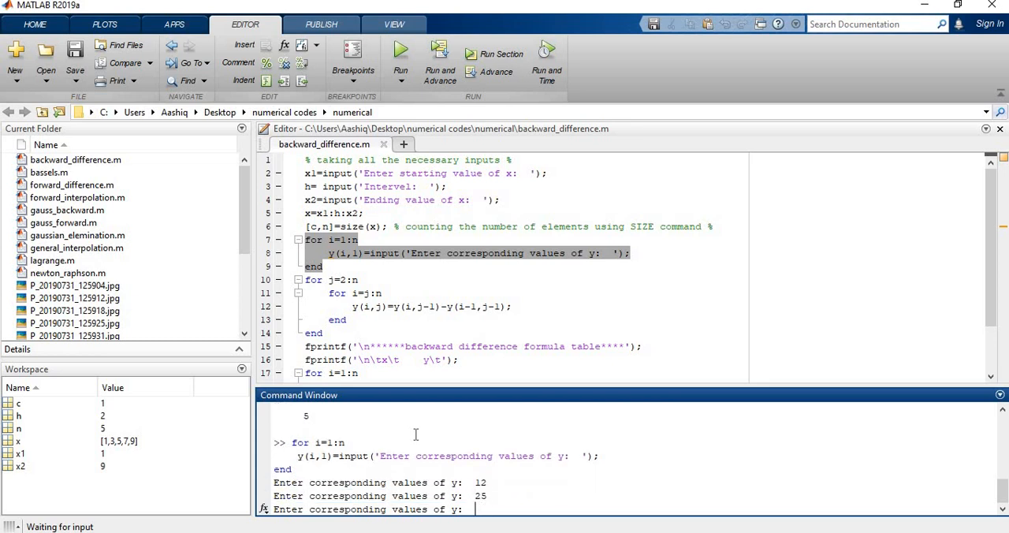
type("30")
type("22")
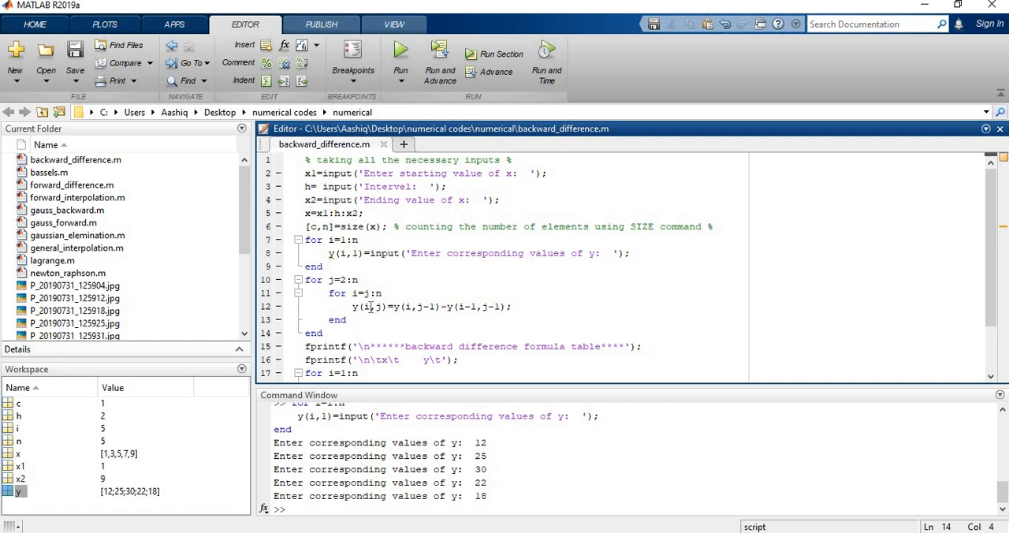
mouse_move(415, 299)
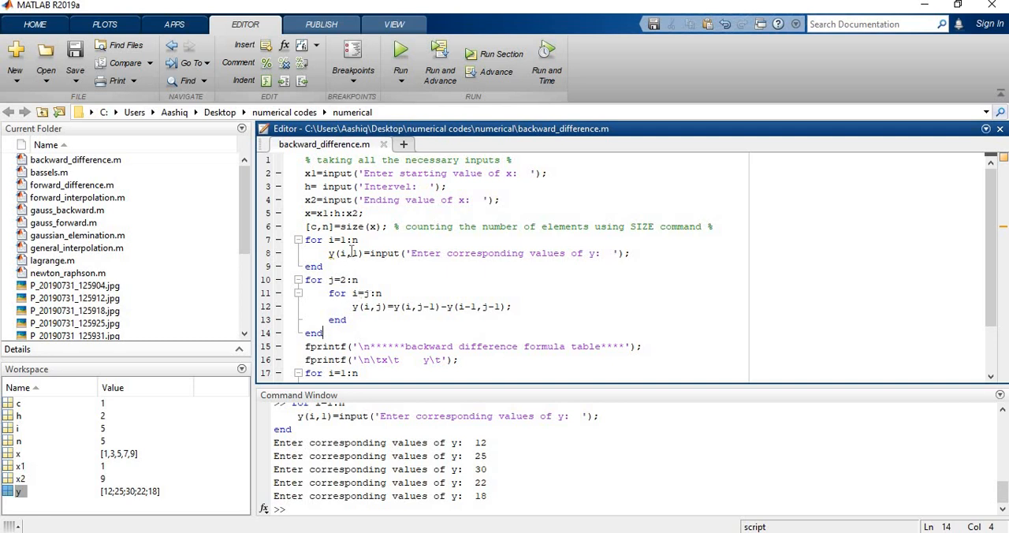
mouse_move(332, 299)
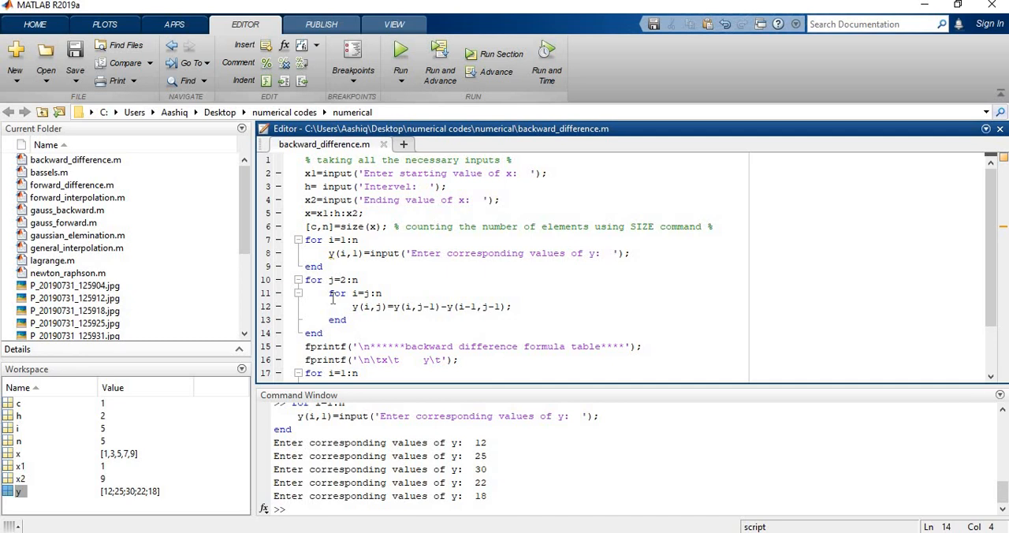
mouse_move(405, 312)
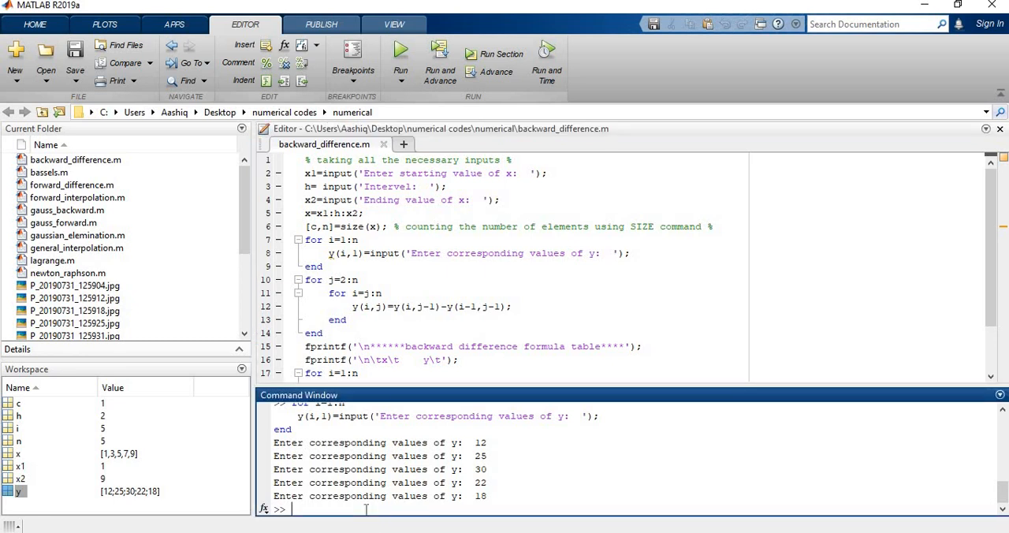
Step: Query y(2,1) and y(1,1) in the Command Window and highlight the value 12
type("y()\\")
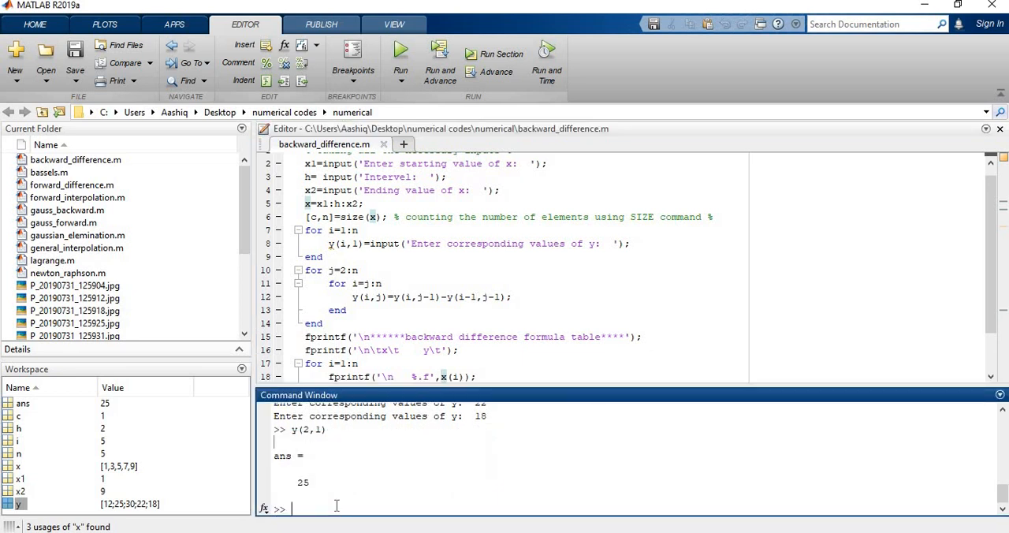
type("y(")
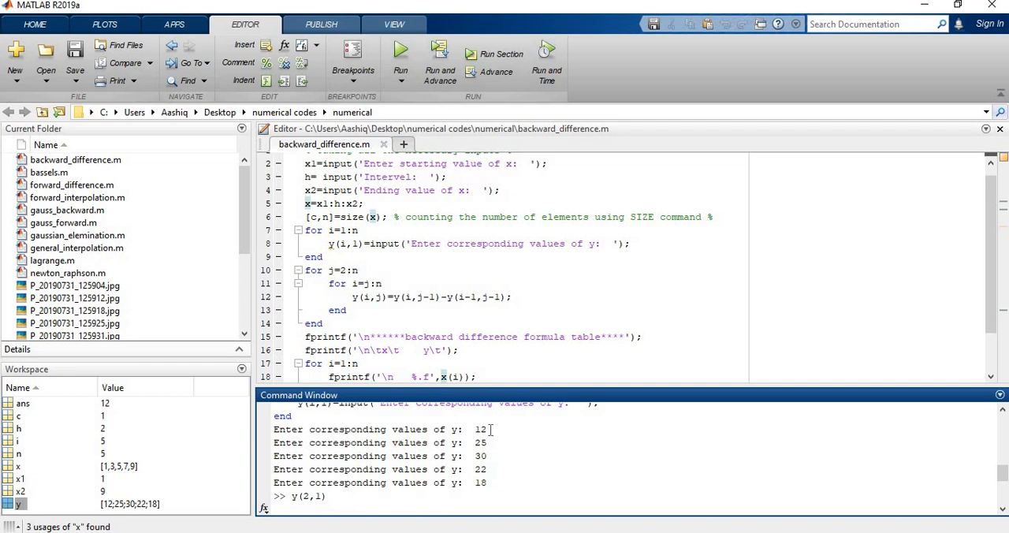
double_click(479, 429)
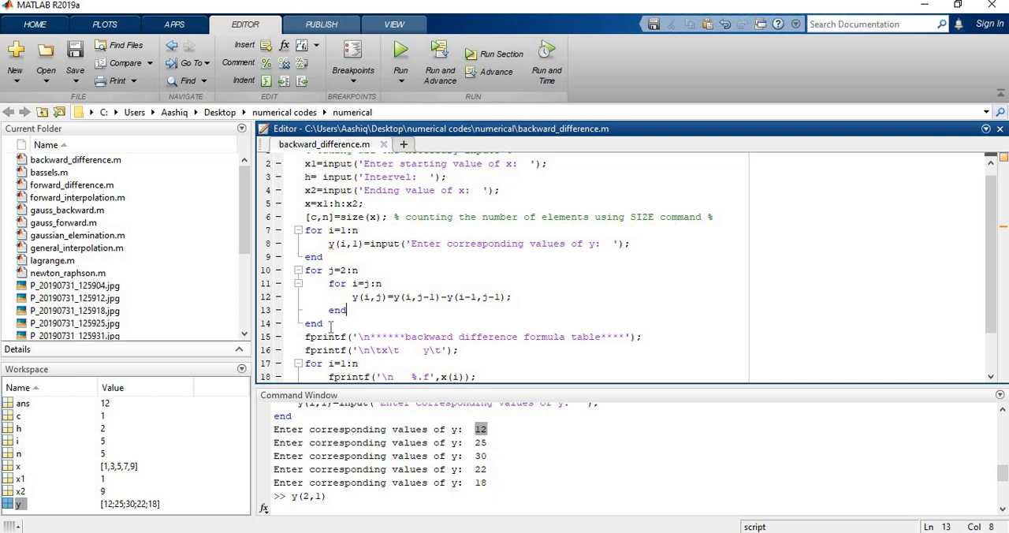
Step: Select lines 10–14 and evaluate the nested backward difference loop
left_click_drag(305, 269, 321, 323)
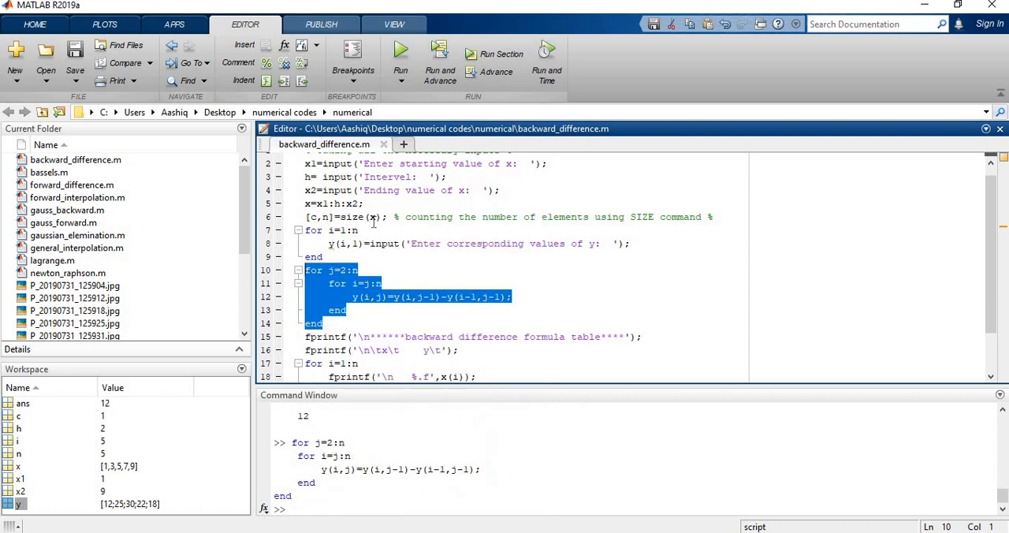
scroll("down", 3)
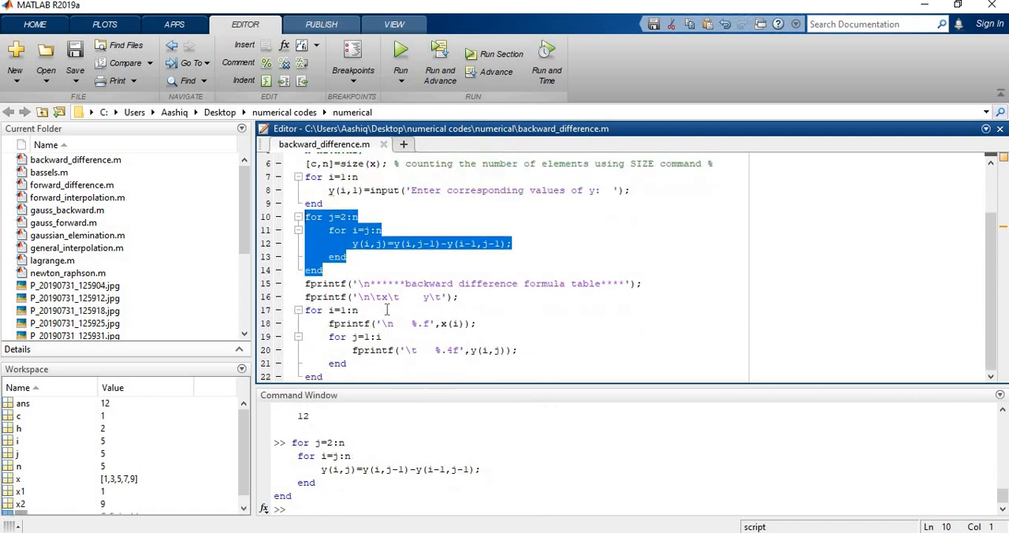
mouse_move(287, 284)
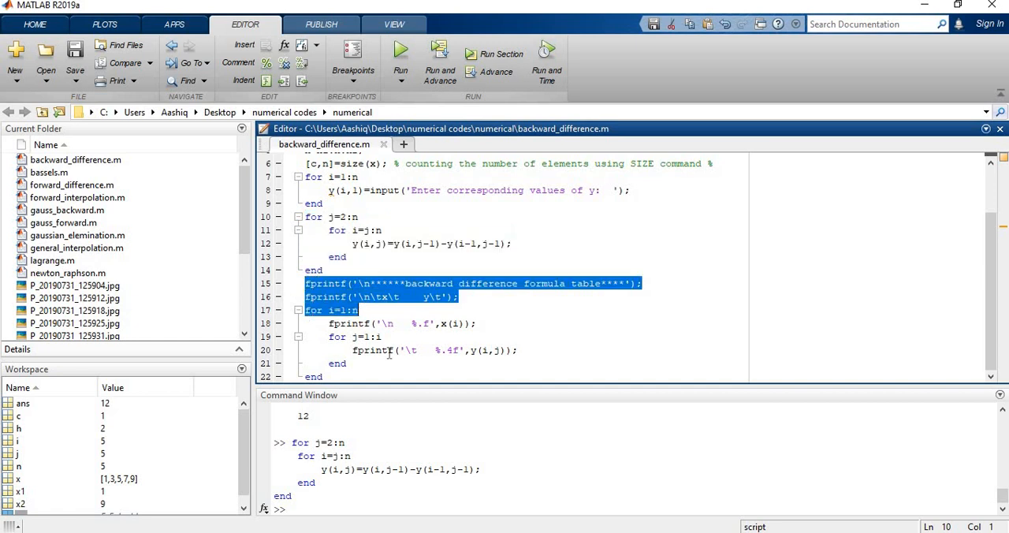
Step: Select lines 15–22 and evaluate them to print the difference table
left_click_drag(358, 310, 323, 376)
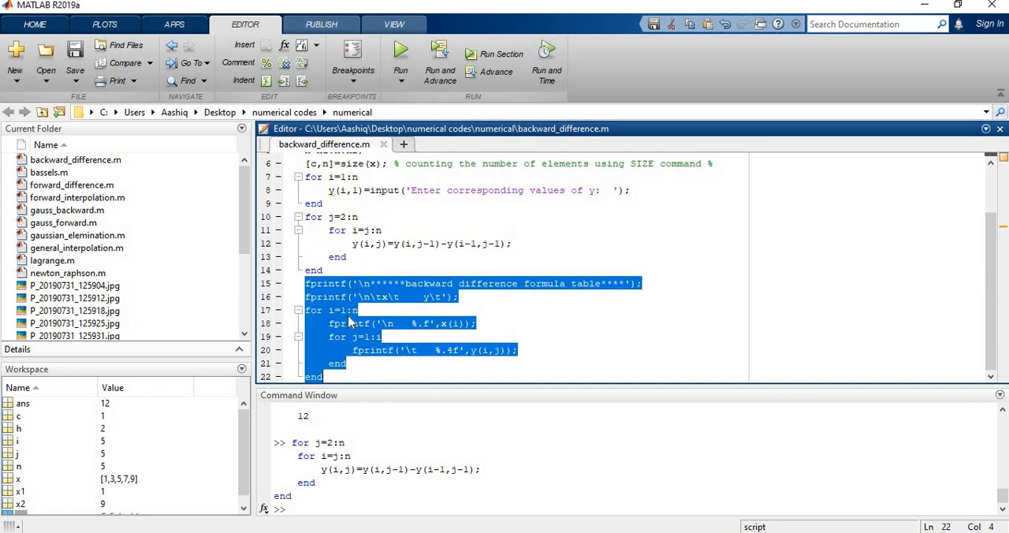
left_click(401, 49)
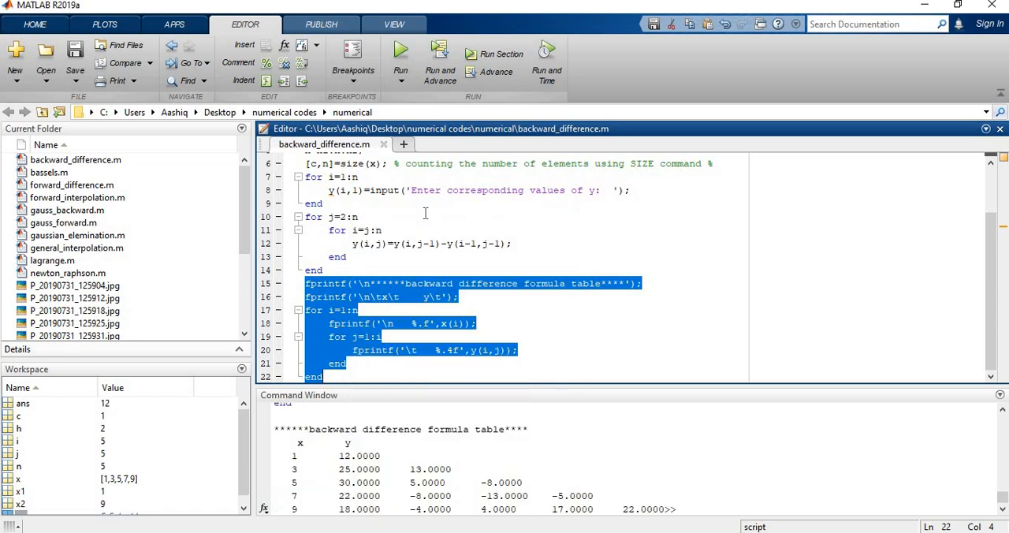
mouse_move(437, 376)
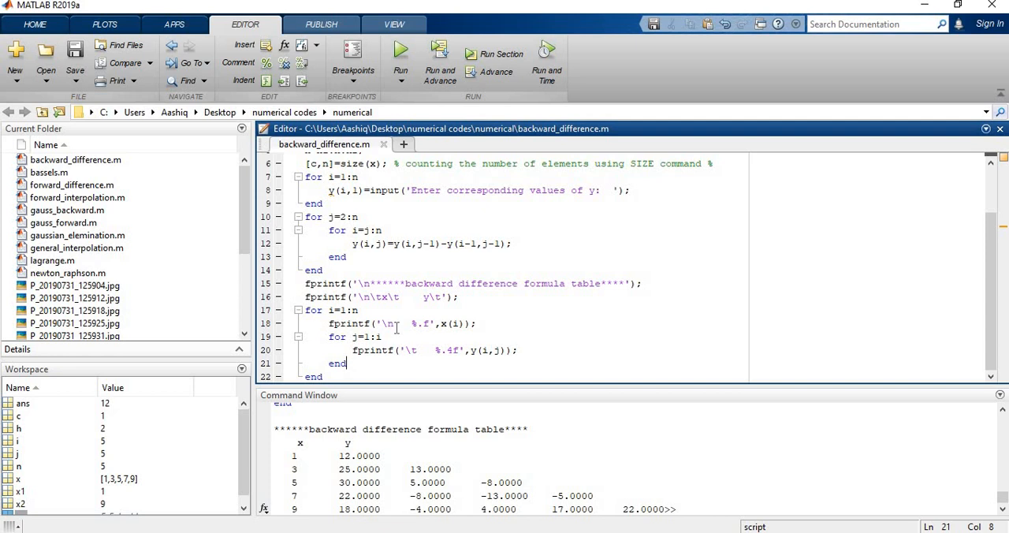
mouse_move(450, 324)
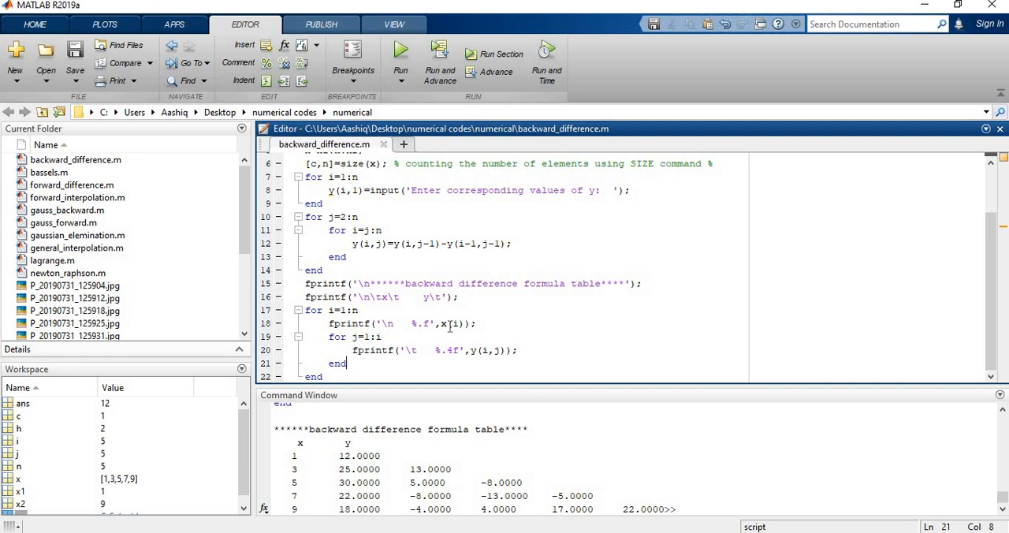